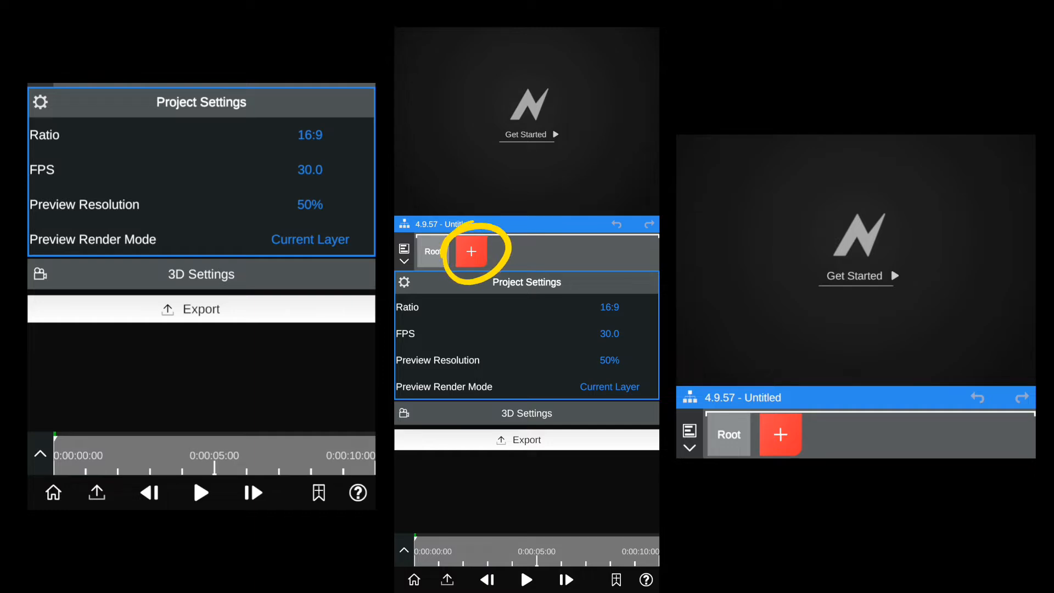
Add a new Media layer and choose the gameplay recording
left_click(471, 251)
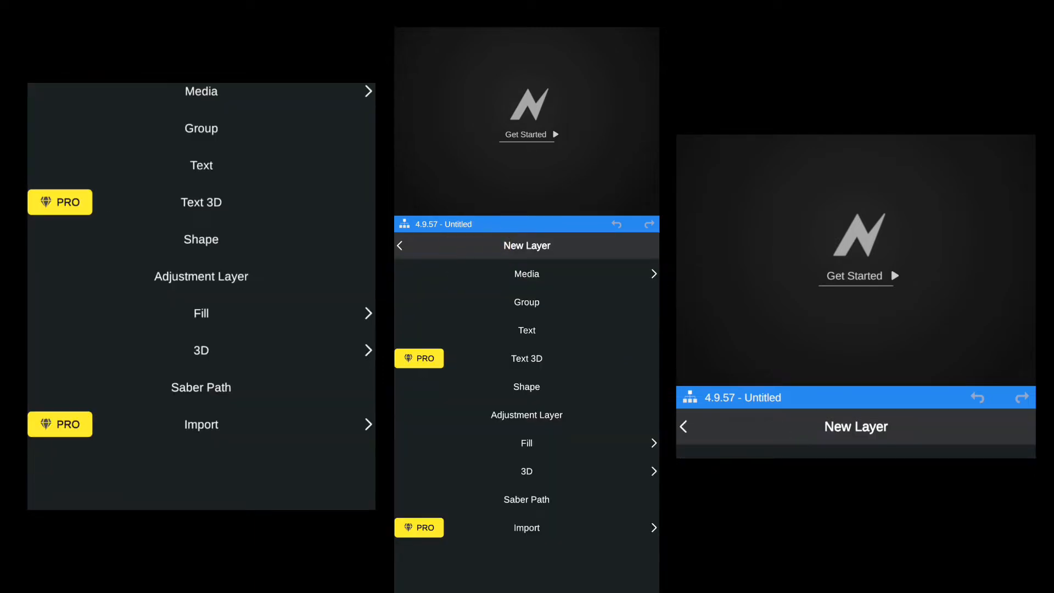
left_click(526, 274)
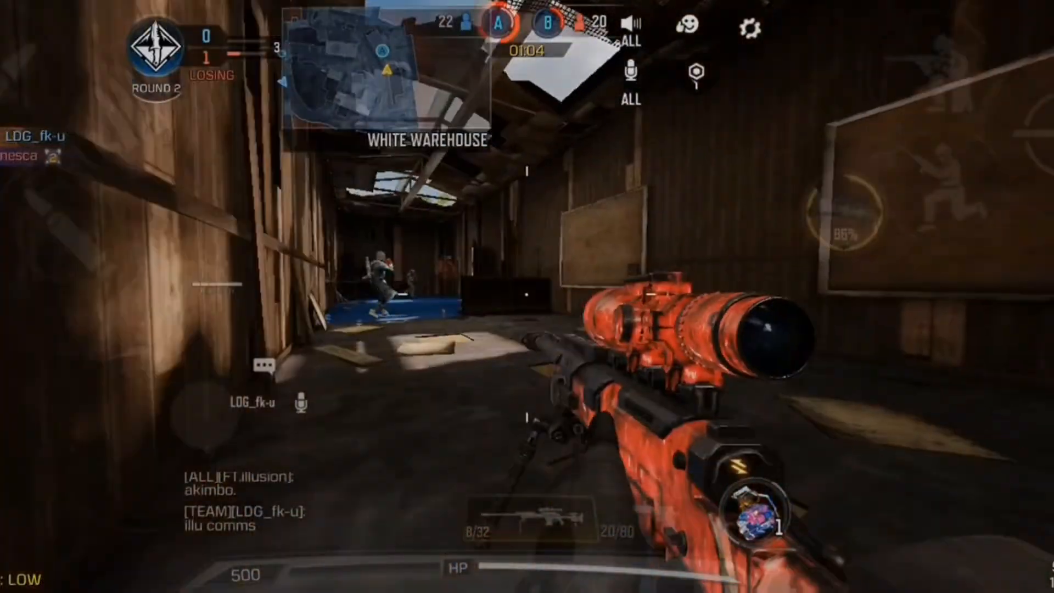
Confirm the gameplay clip so it becomes a Video layer after Root
left_click(527, 297)
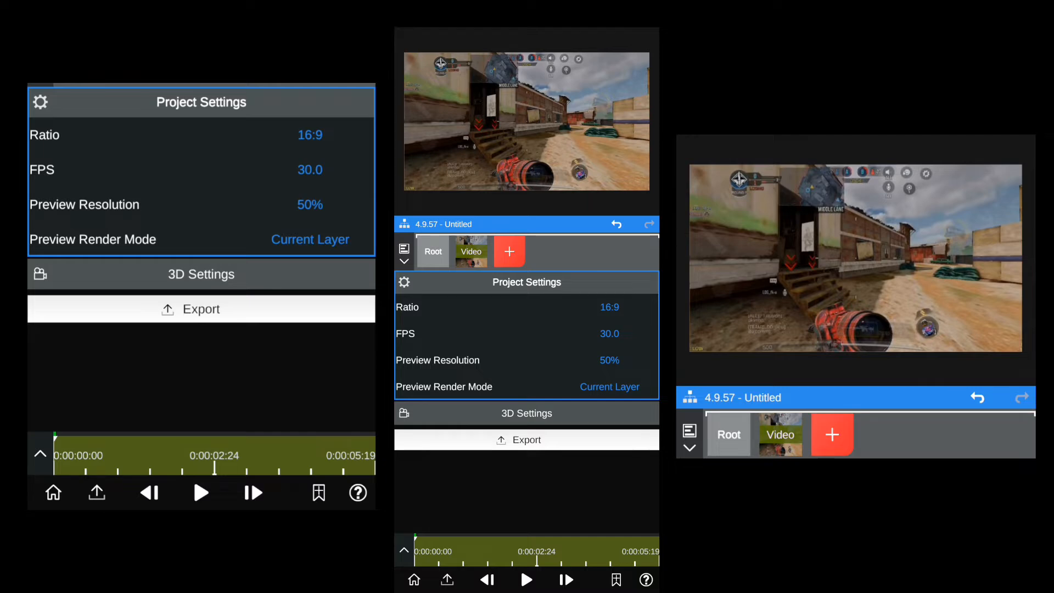
Choose a preview resolution in Project Settings before showing the Video layer's Transform panel
left_click(309, 134)
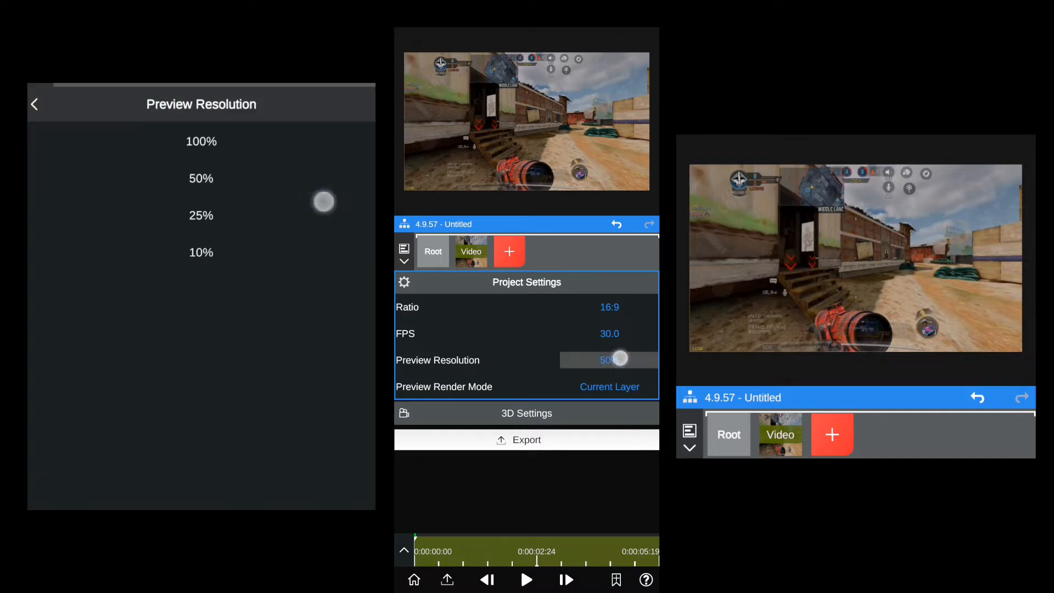
left_click(608, 359)
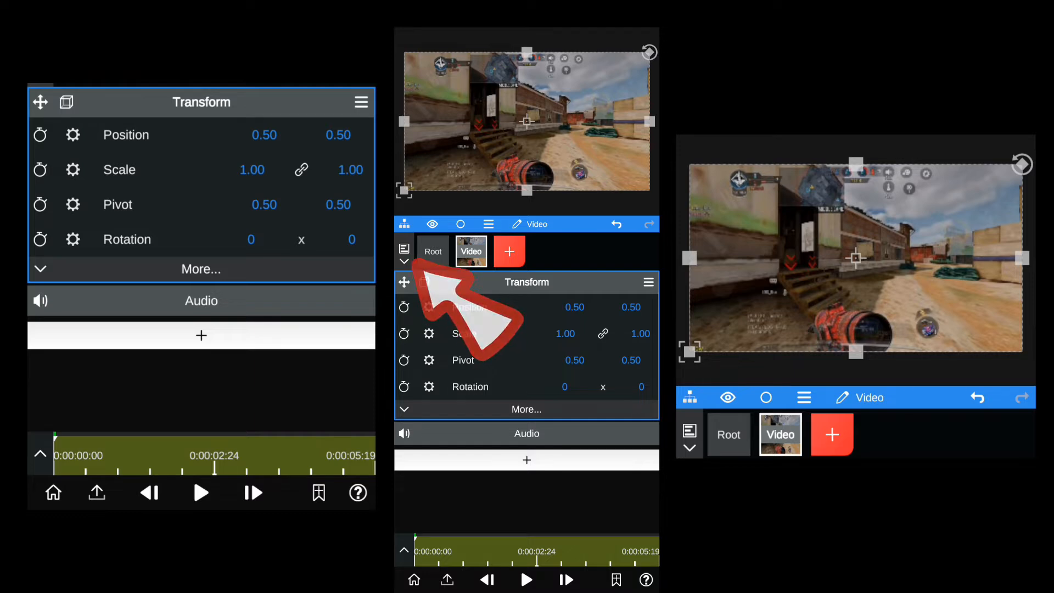
Stretch the Video layer by 7 (700%), lengthening the clip to about 39 seconds
left_click(470, 252)
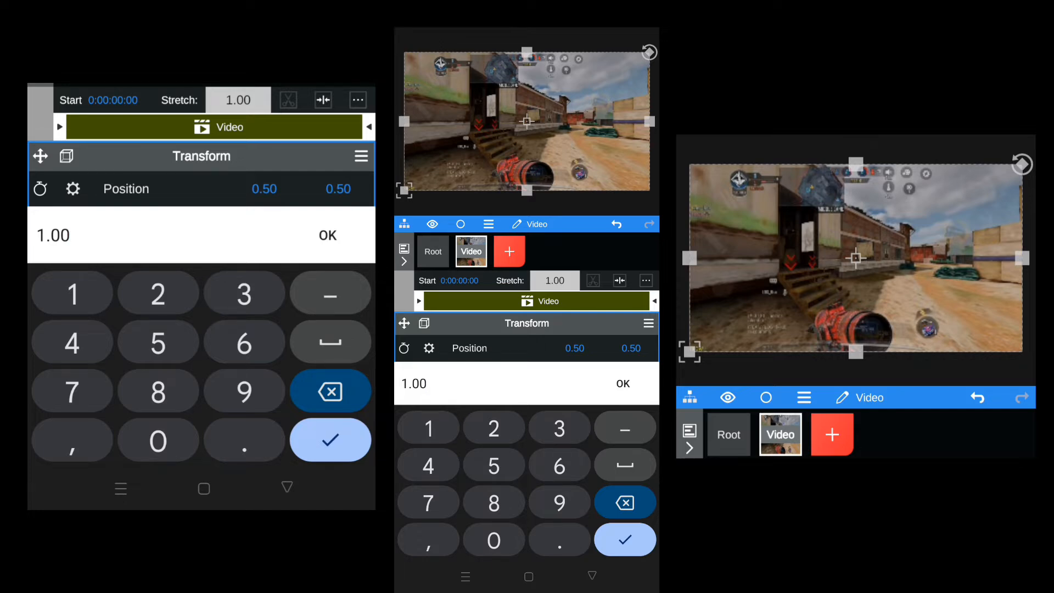
left_click(329, 391)
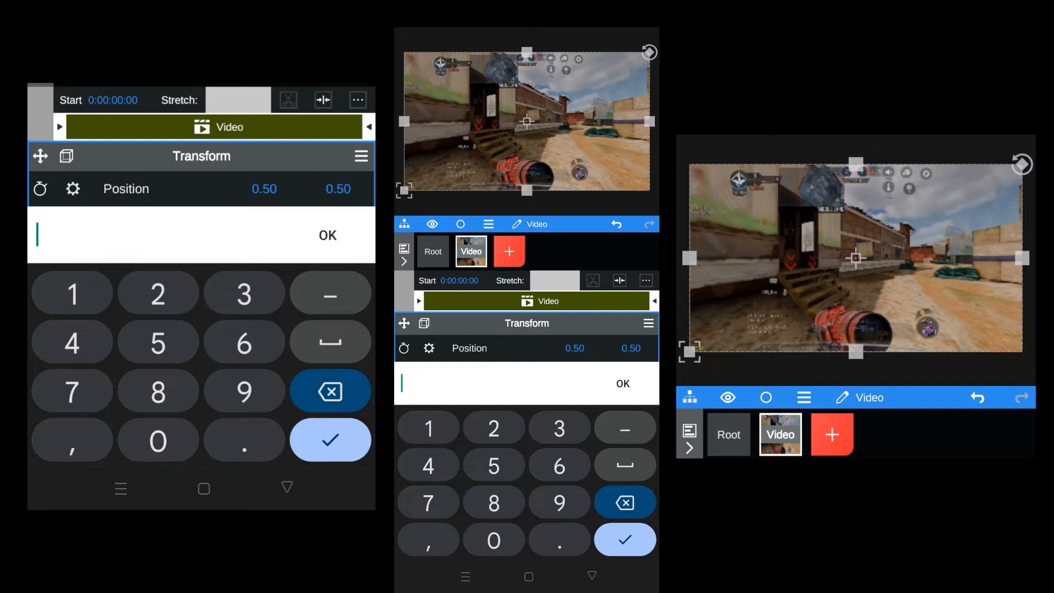
left_click(72, 292)
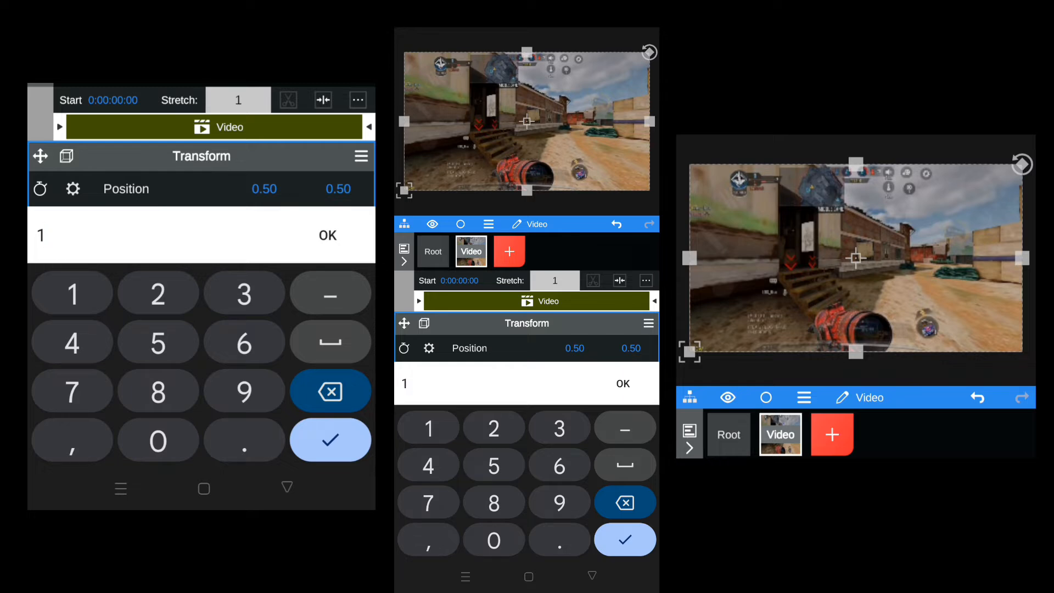
left_click(158, 293)
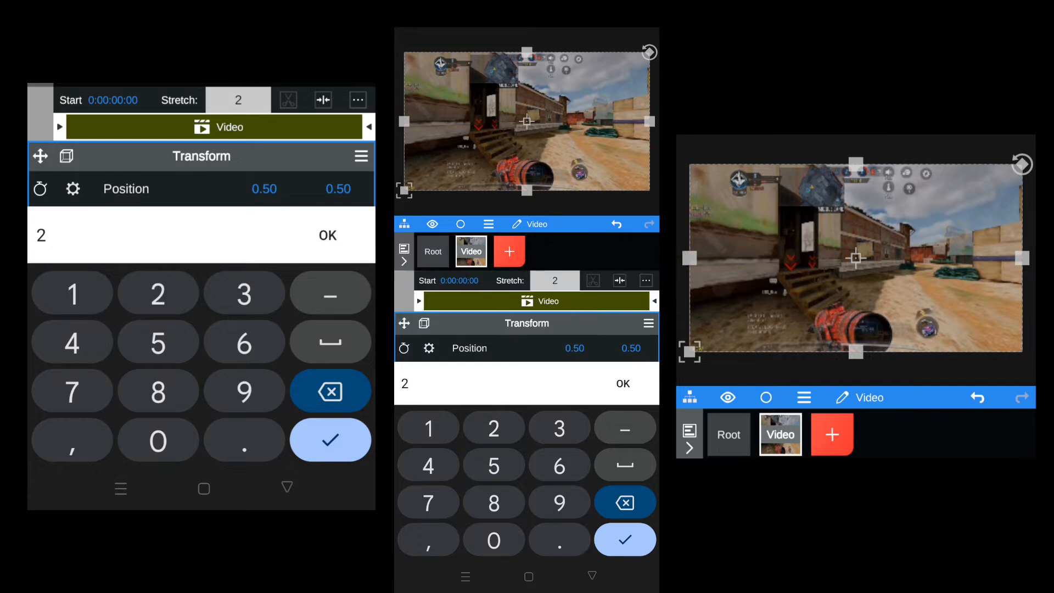
left_click(329, 391)
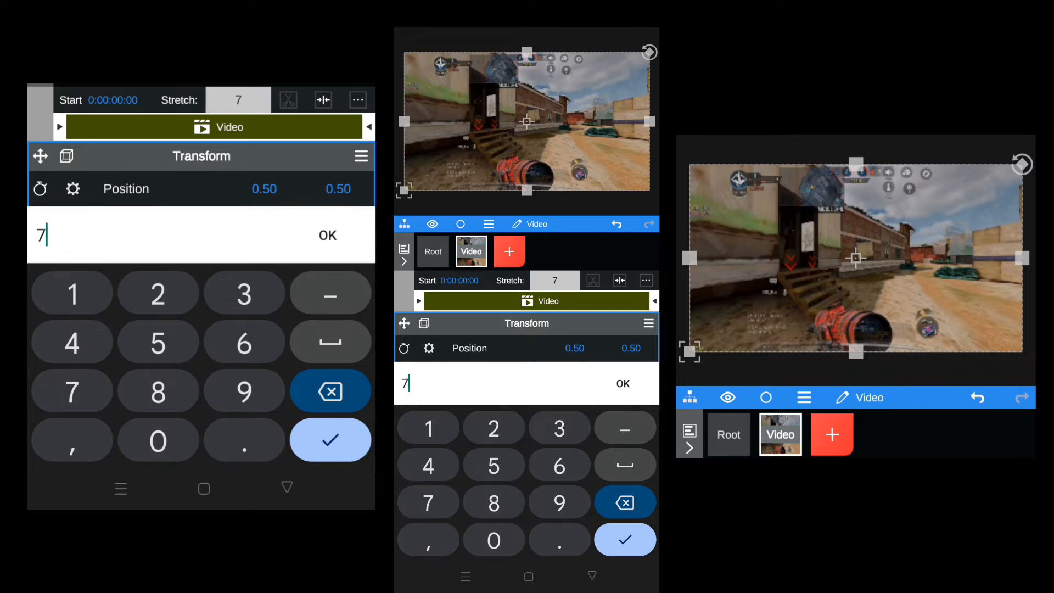
left_click(330, 440)
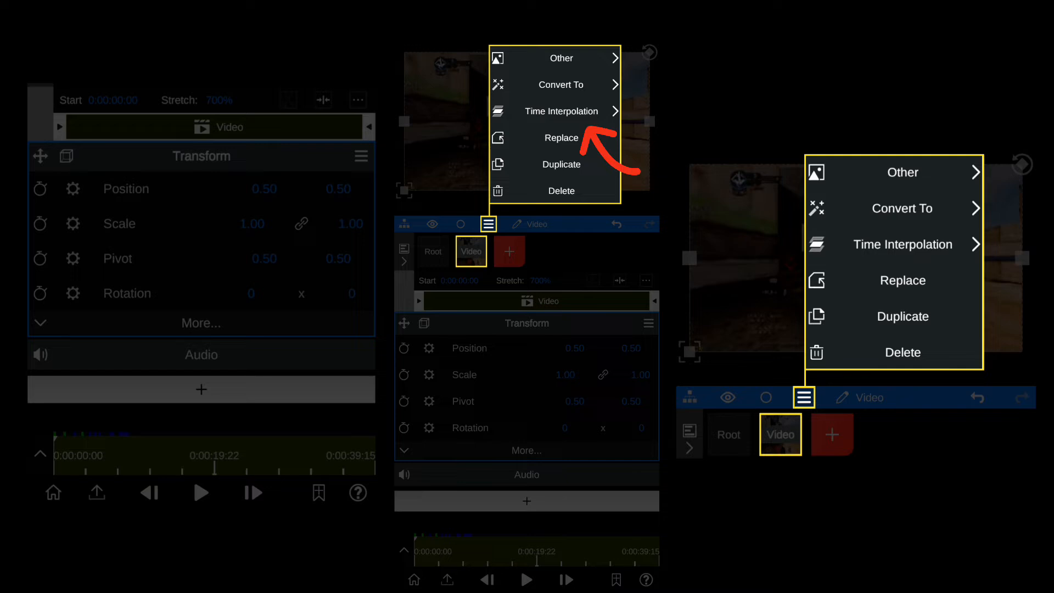
Apply Optical Flow time interpolation with Frame Mix at High quality
left_click(562, 111)
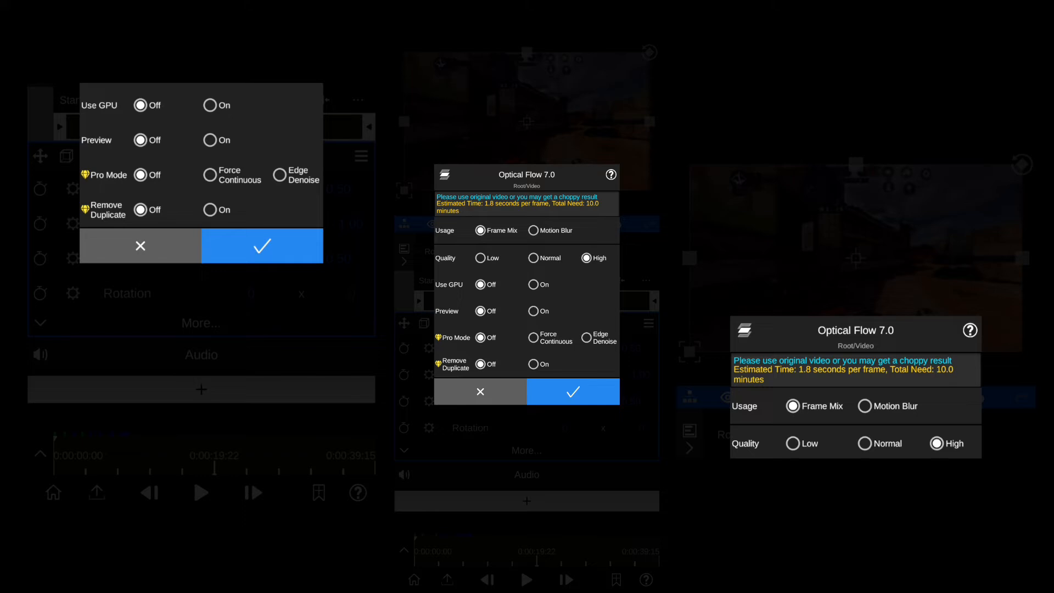
left_click(211, 104)
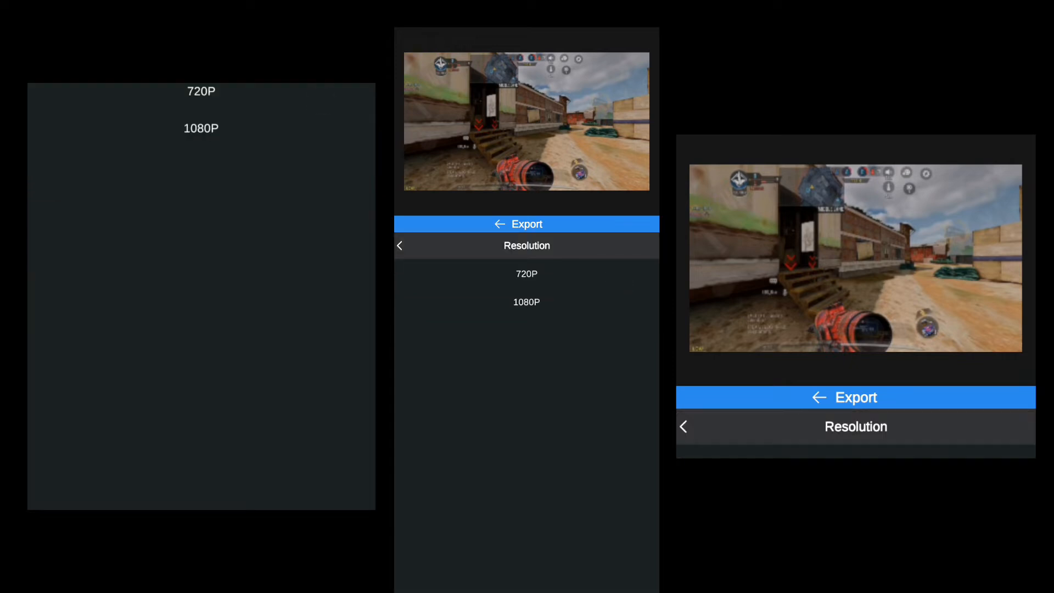
Set export to 1080P and replace the 30.00 frame rate with 60 FPS, keeping High quality
left_click(527, 302)
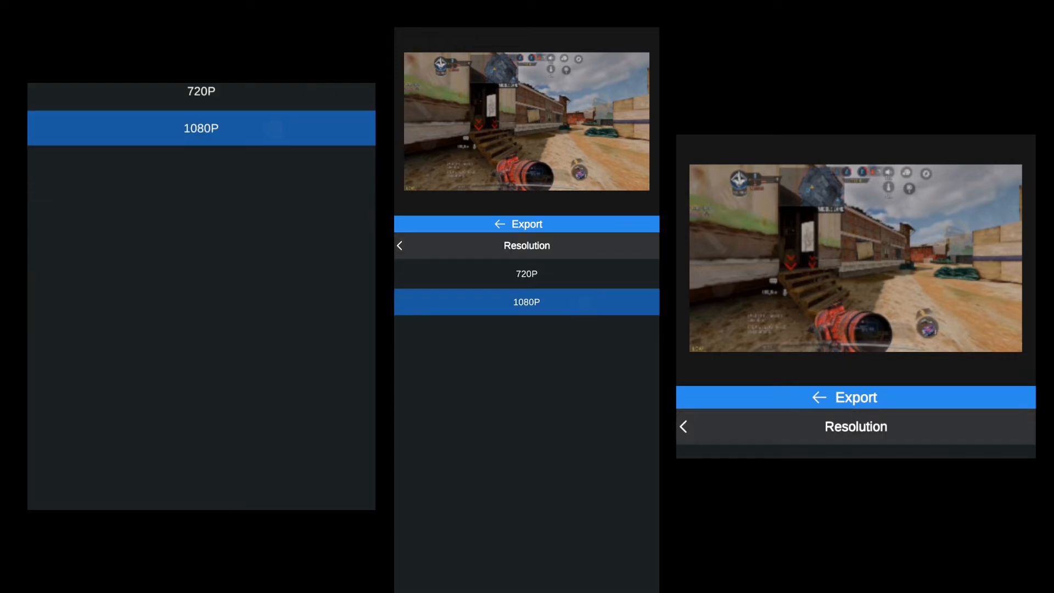
left_click(527, 302)
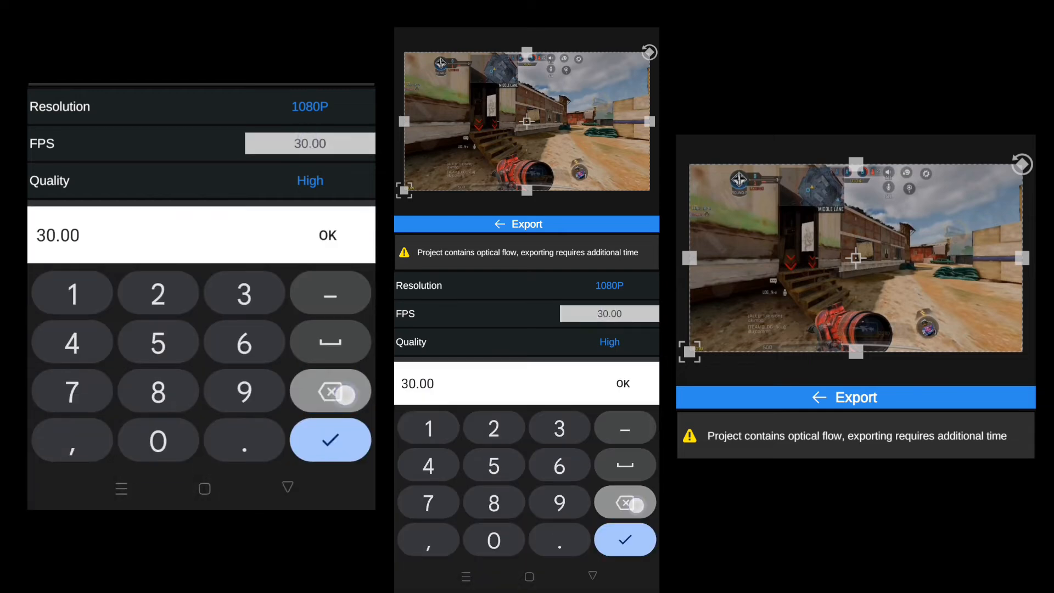
left_click(329, 440)
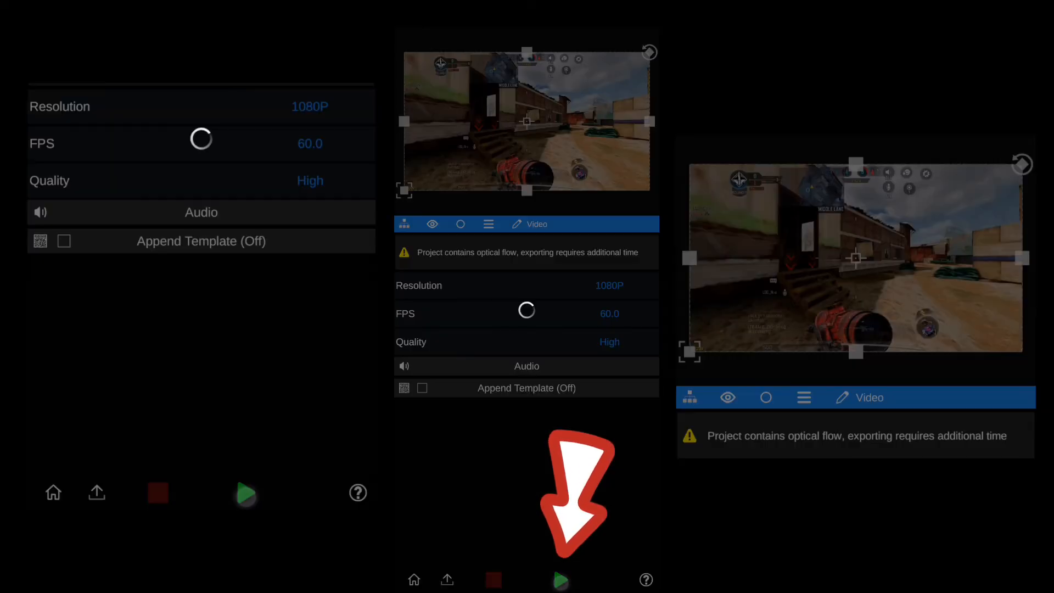
Start rendering the export of the stretched, interpolated project
left_click(246, 492)
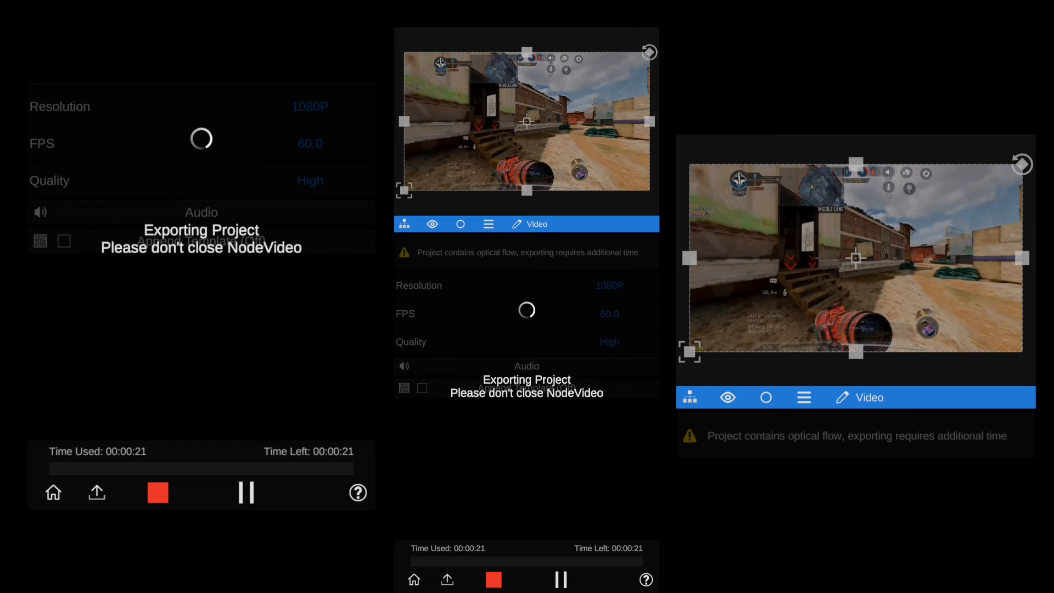